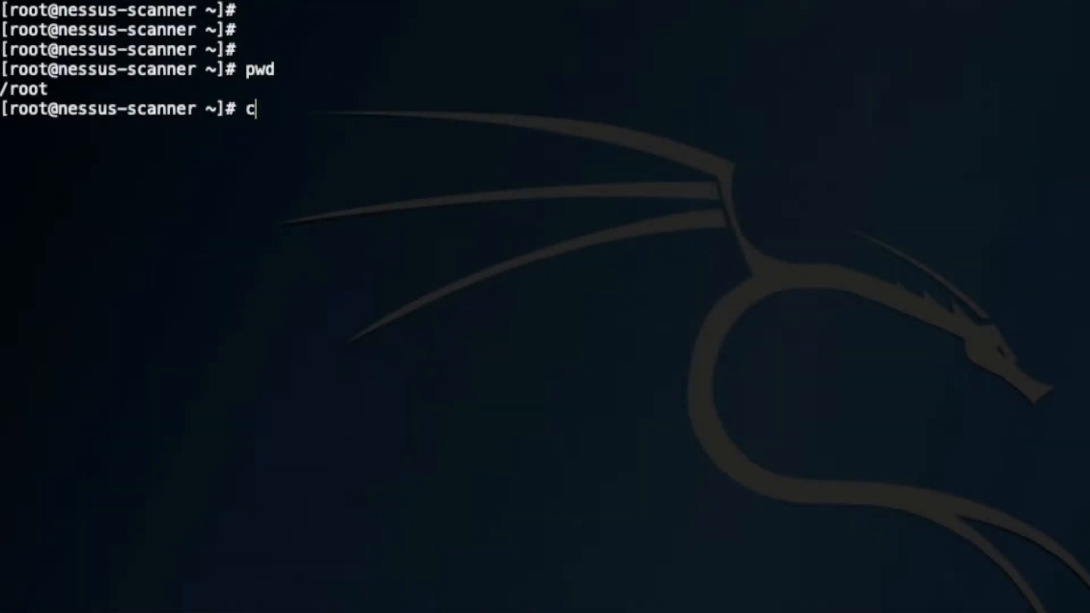
Step: Enter root's .ssh folder and run ssh-keygen -t rsa -b 2048 to start a key pair
{"action": "type", "text": "d .ssh"}
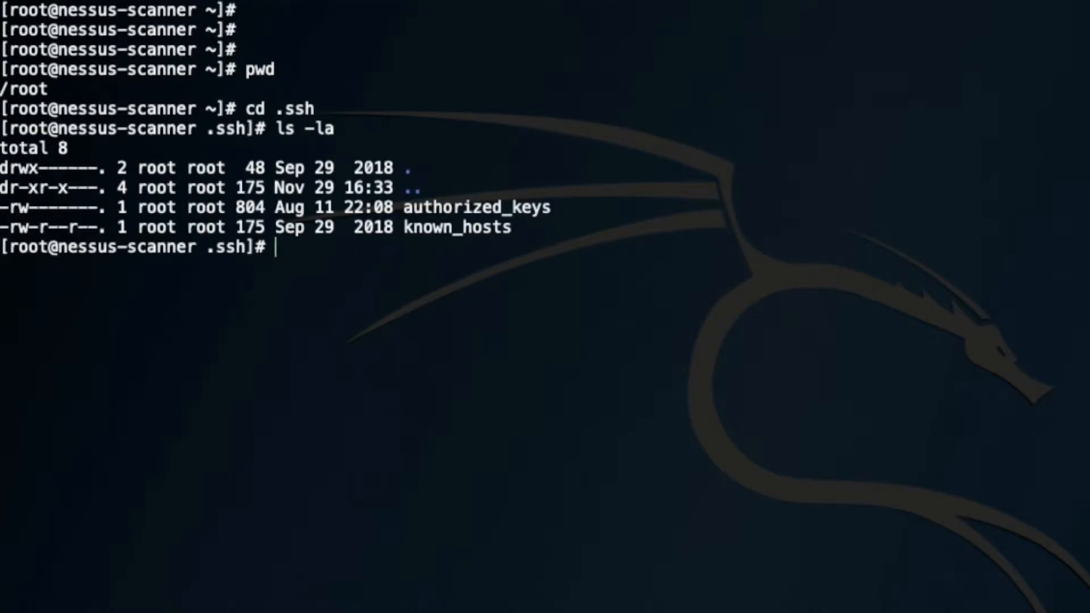
{"action": "type", "text": "ssh-"}
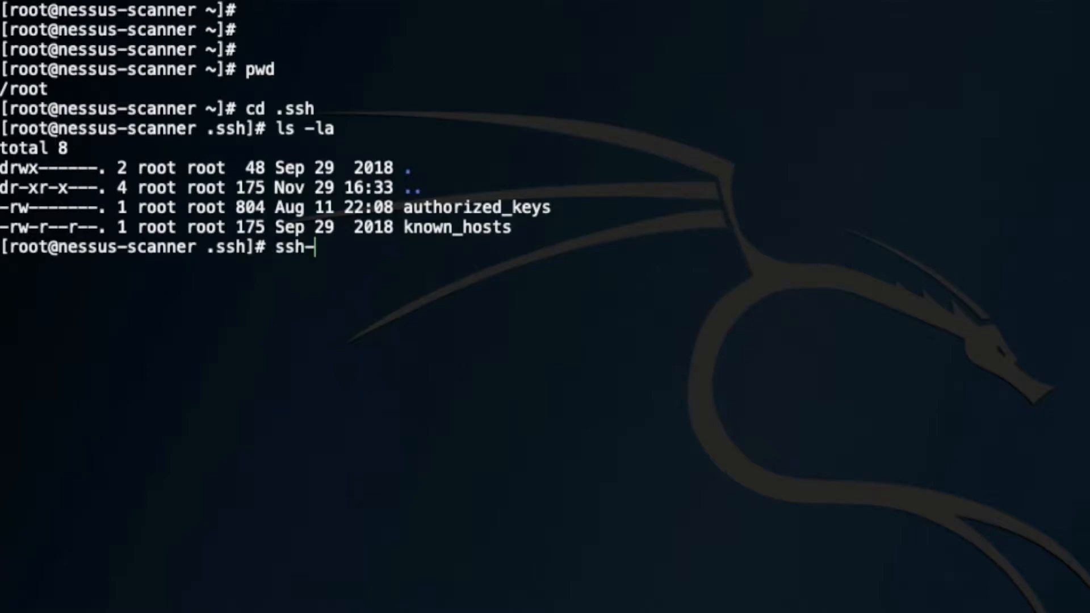
{"action": "type", "text": "keyge"}
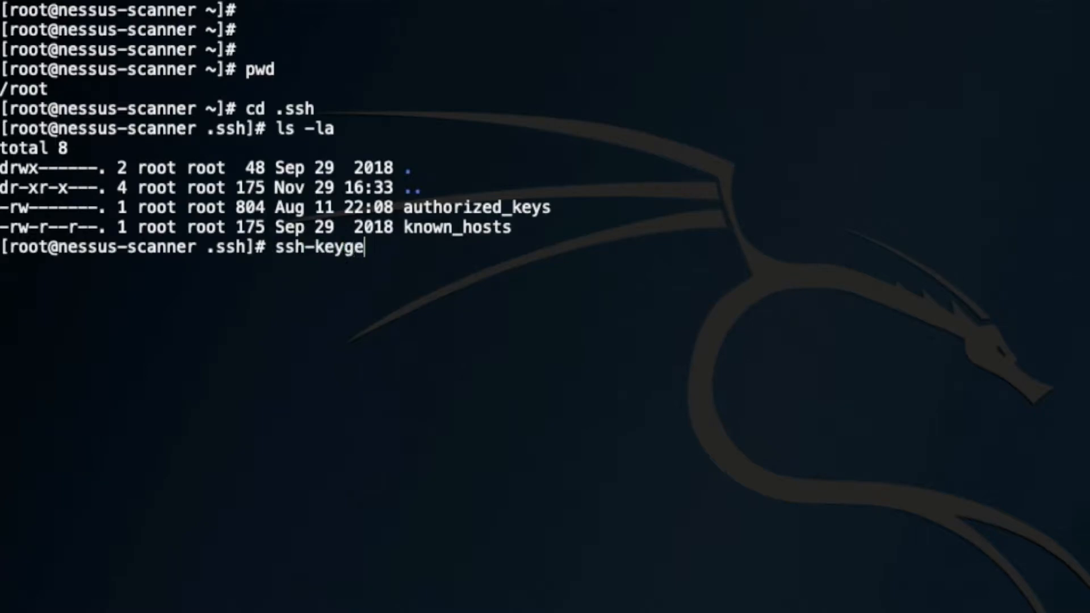
{"action": "type", "text": "n -"}
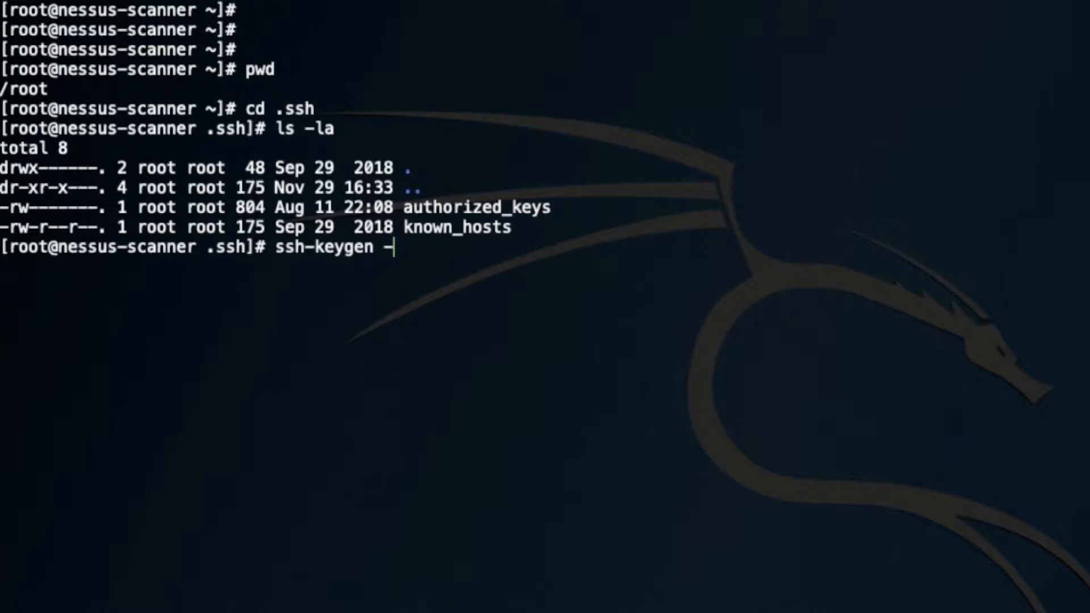
{"action": "type", "text": "t"}
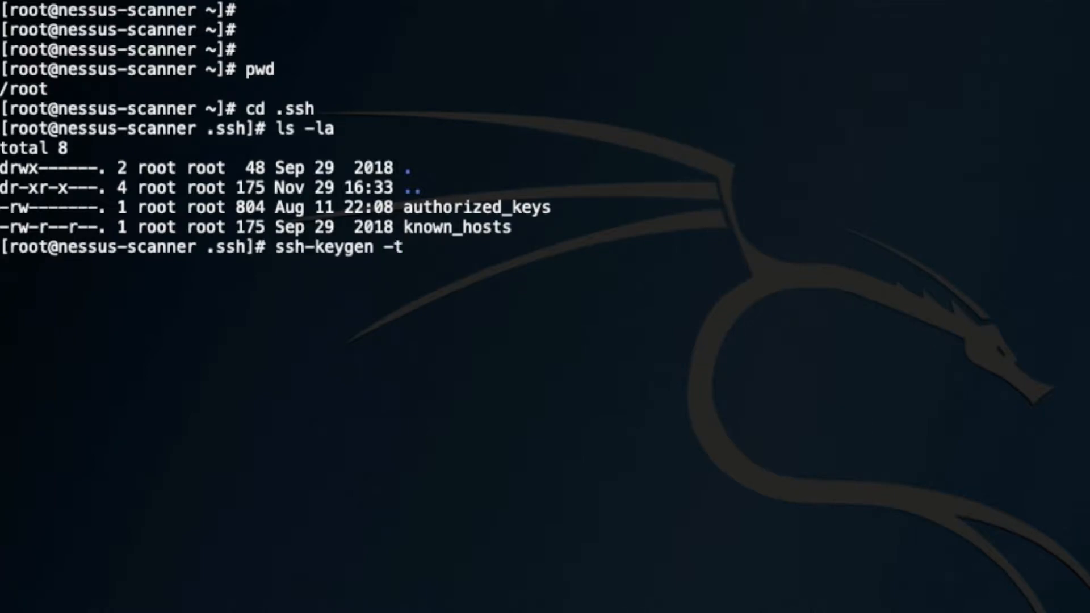
{"action": "type", "text": "rsa -b"}
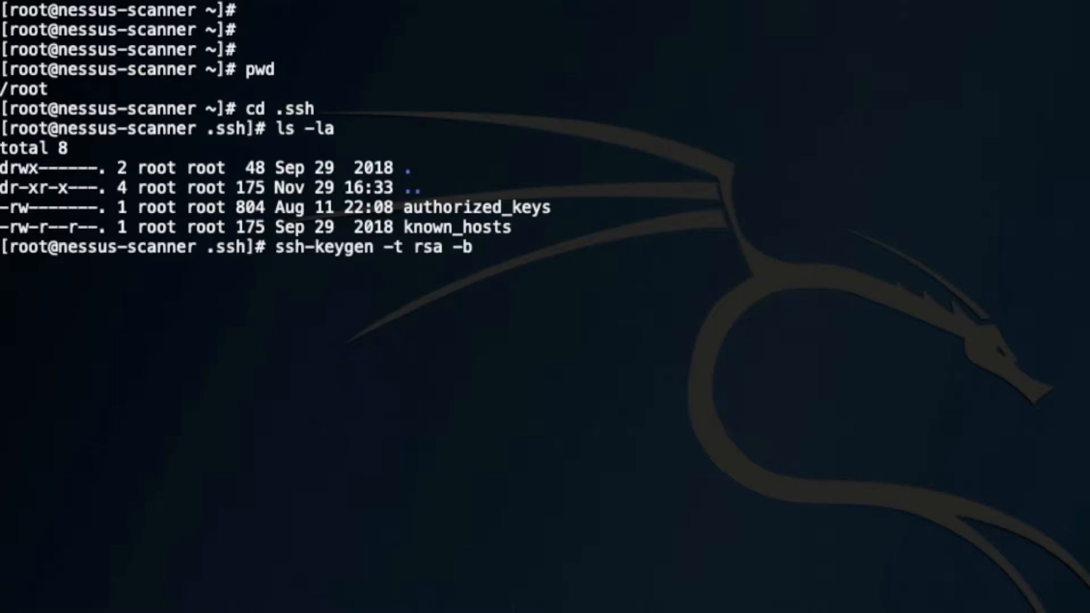
{"action": "type", "text": "2048"}
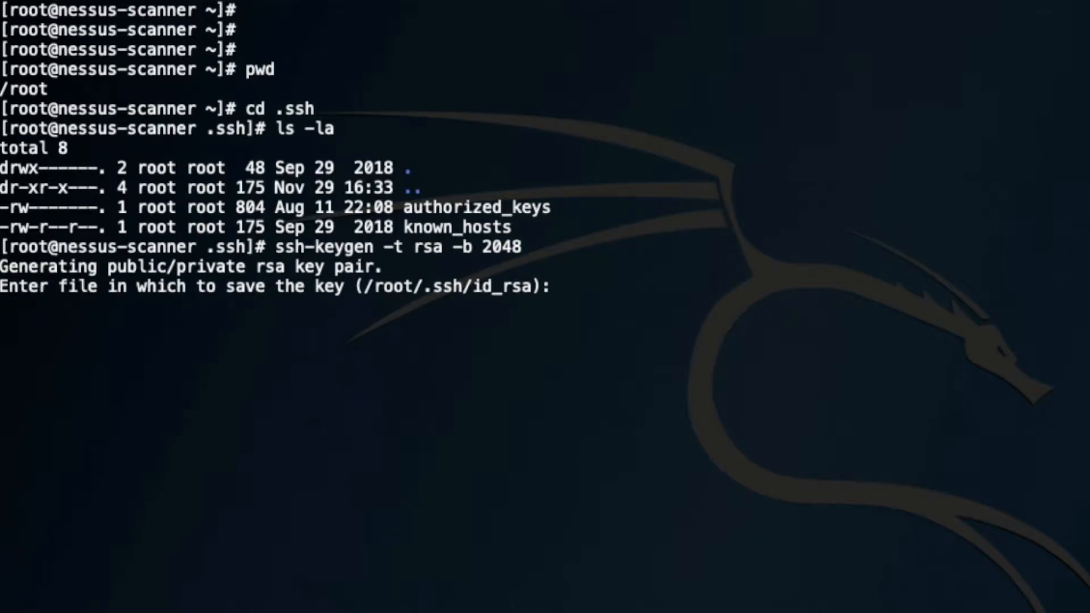
{"action": "mouse_move", "coordinate": [548, 314]}
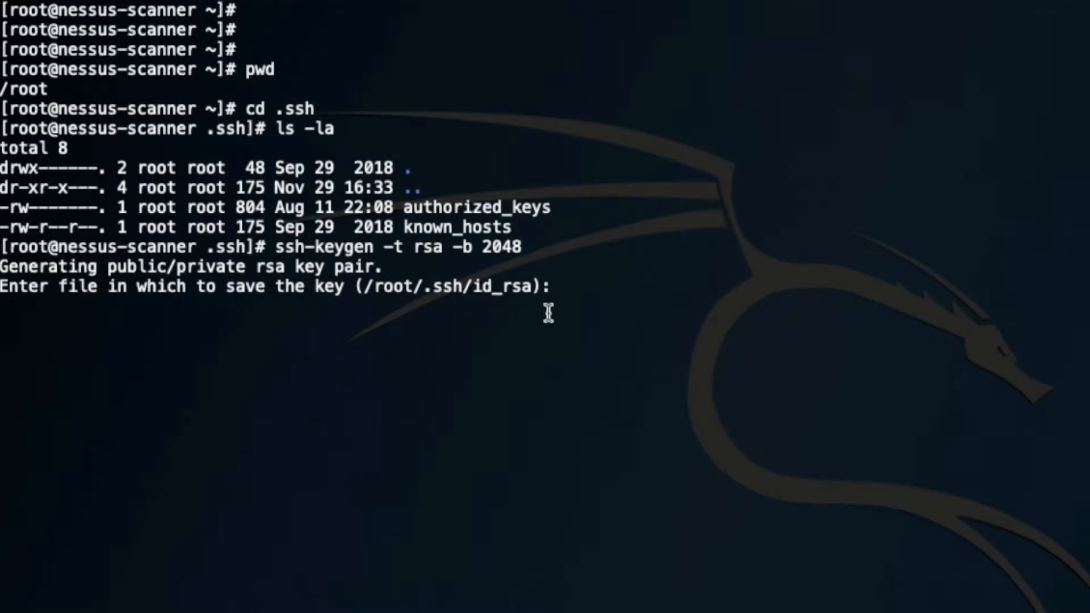
{"action": "mouse_move", "coordinate": [435, 291]}
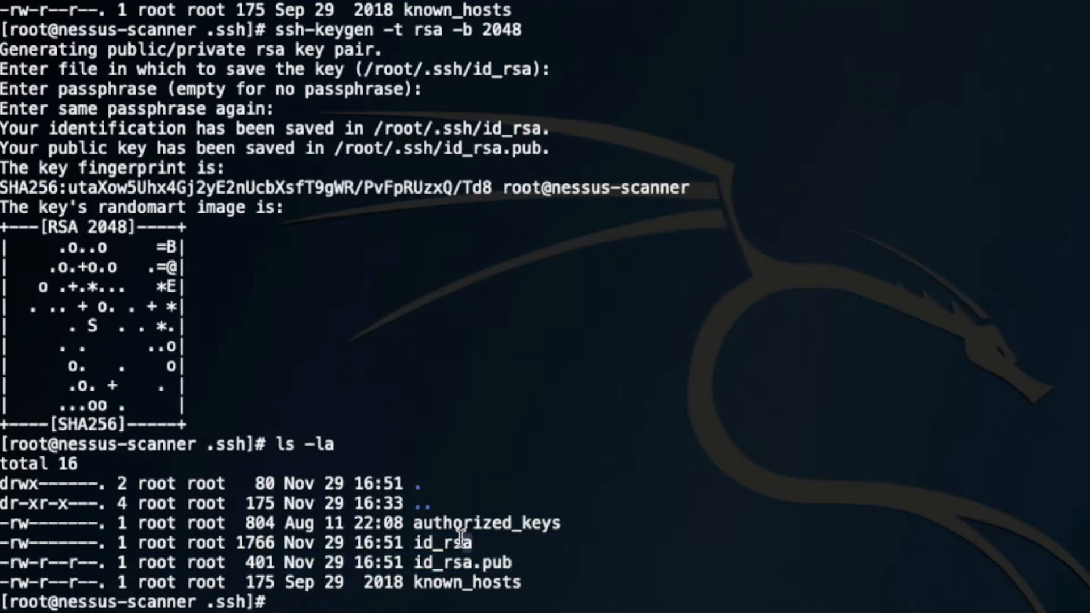
Step: Highlight the newly created id_rsa and id_rsa.pub files in the .ssh listing
{"action": "double_click", "coordinate": [441, 543]}
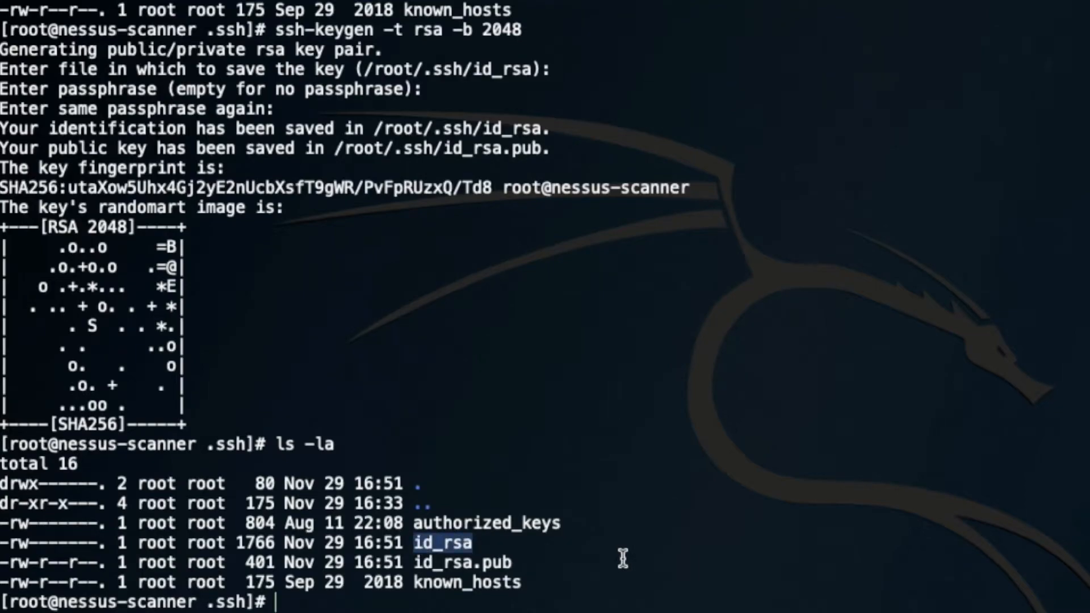
{"action": "mouse_move", "coordinate": [525, 559]}
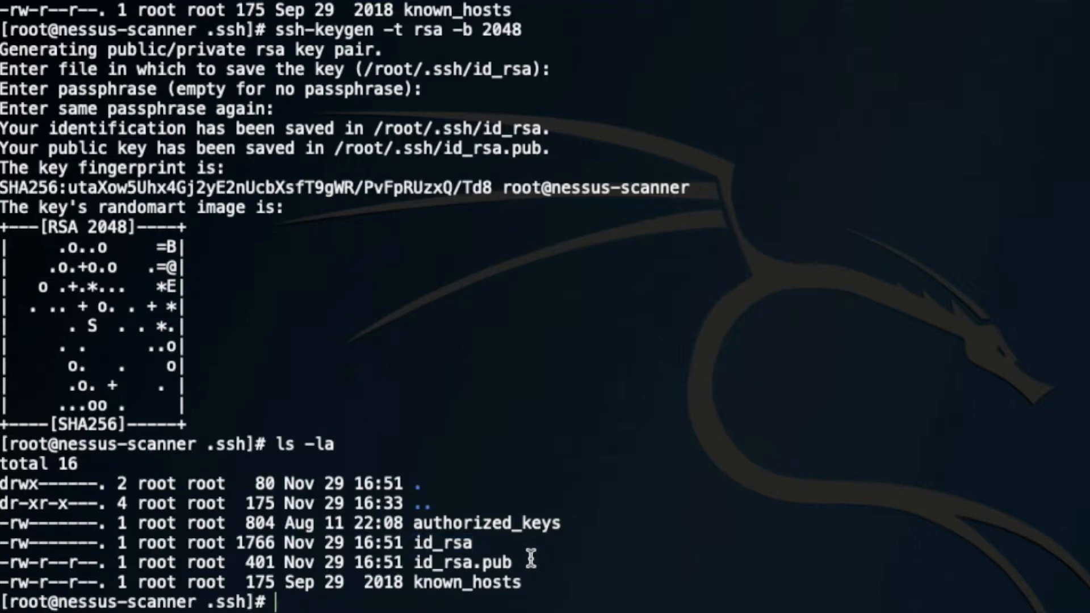
{"action": "double_click", "coordinate": [462, 563]}
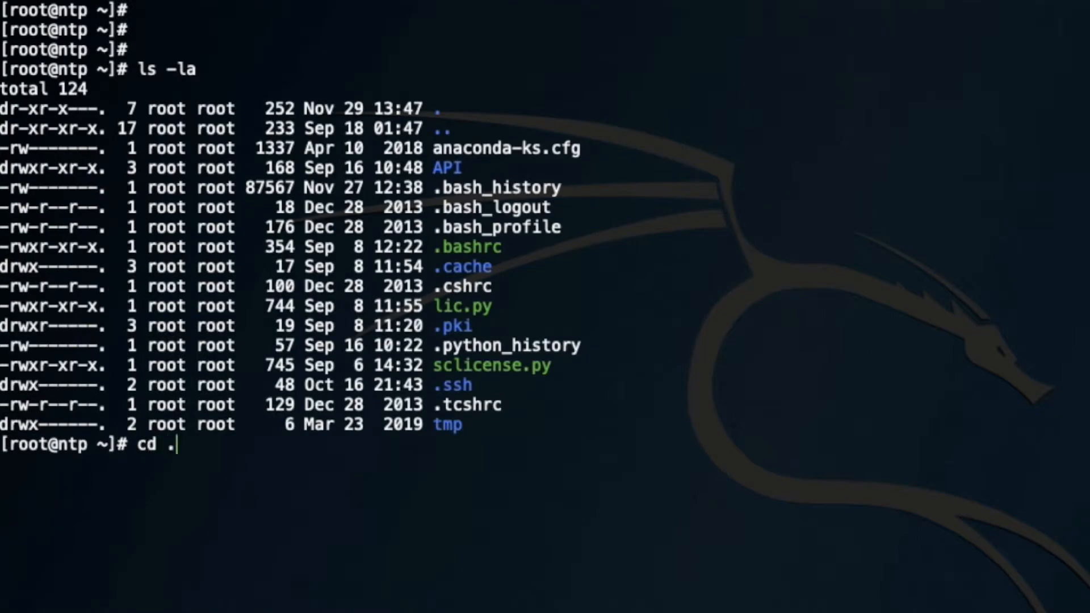
Step: On the ntp host, list root's .ssh folder and highlight its authorized_keys file
{"action": "type", "text": "ssh"}
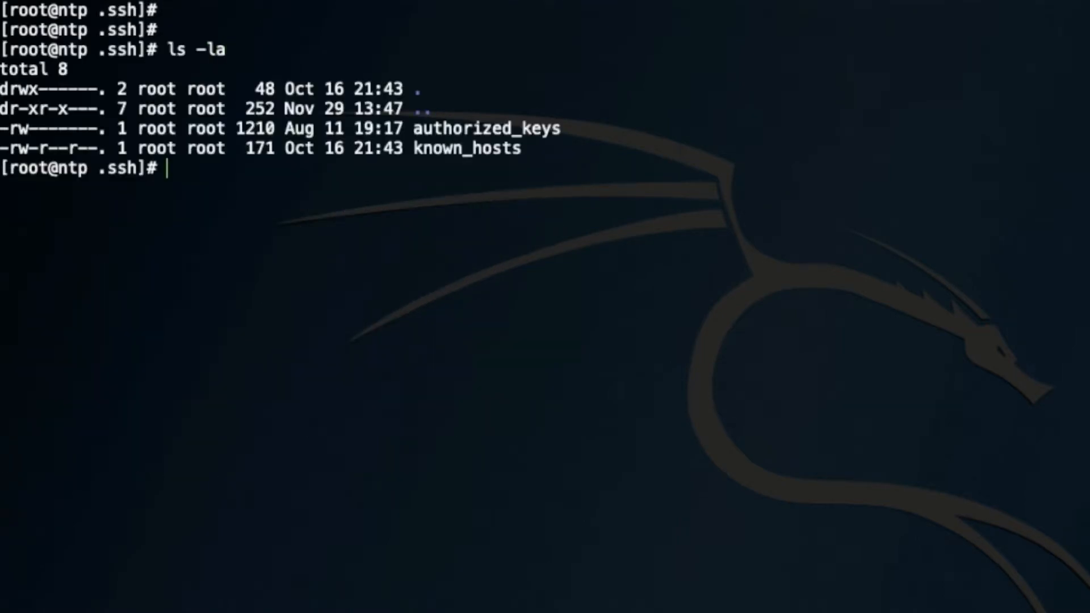
{"action": "mouse_move", "coordinate": [544, 129]}
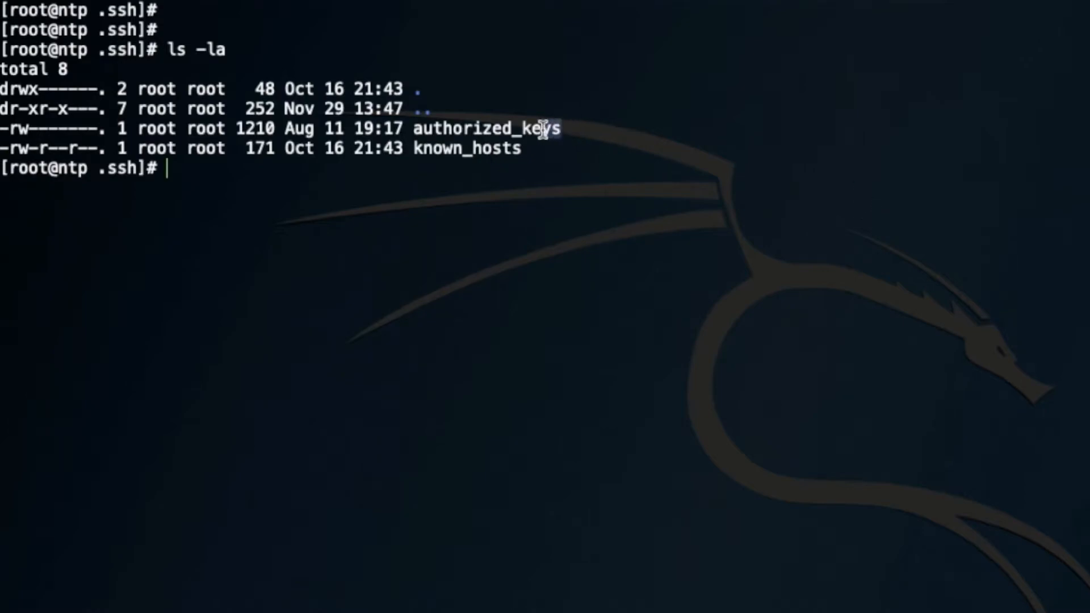
{"action": "double_click", "coordinate": [485, 129]}
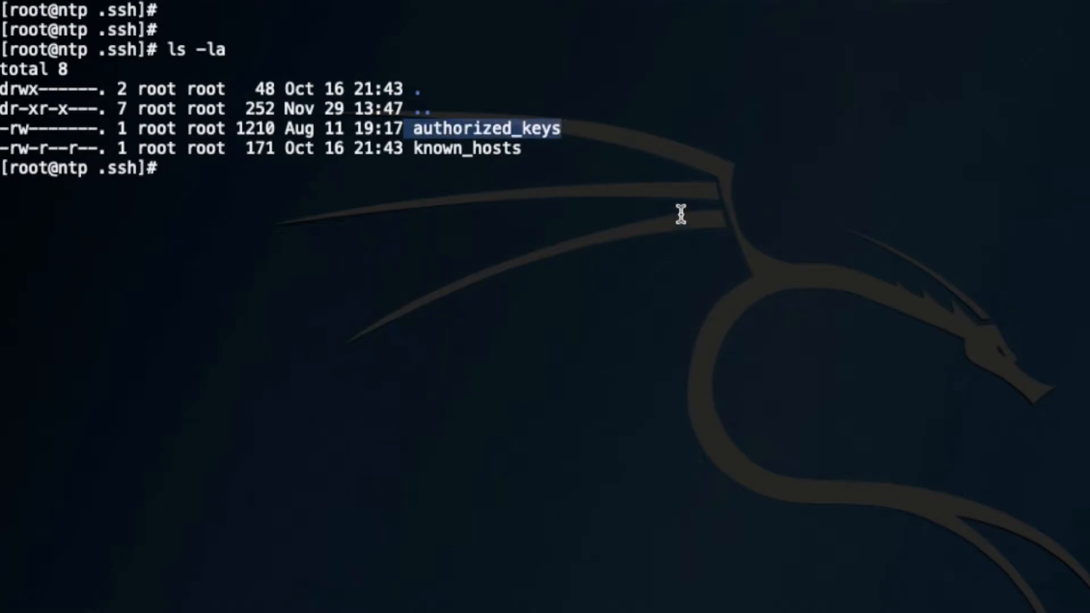
{"action": "mouse_move", "coordinate": [527, 159]}
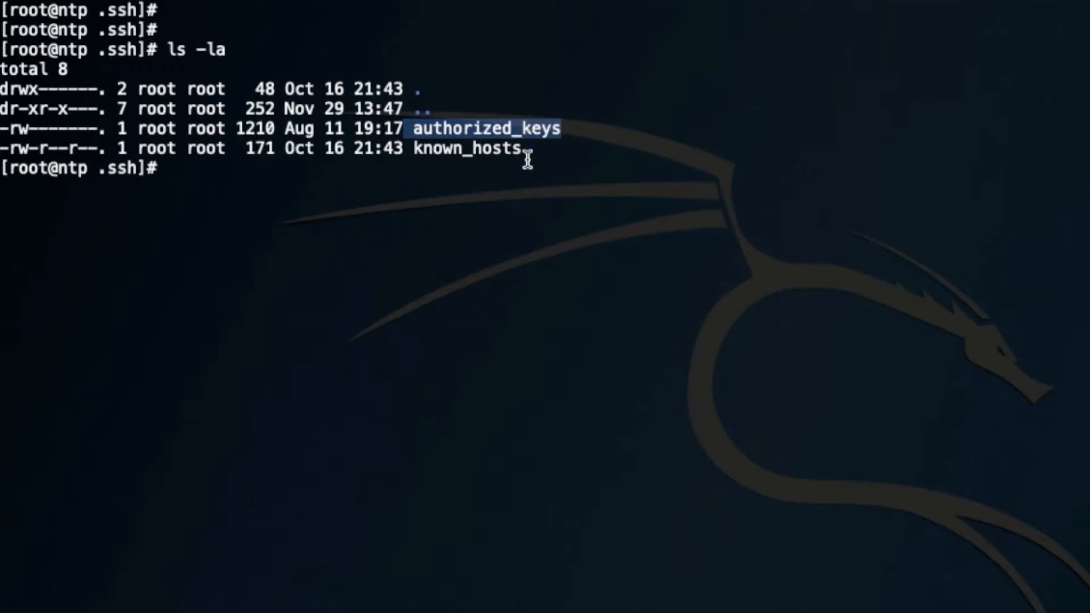
{"action": "mouse_move", "coordinate": [598, 328]}
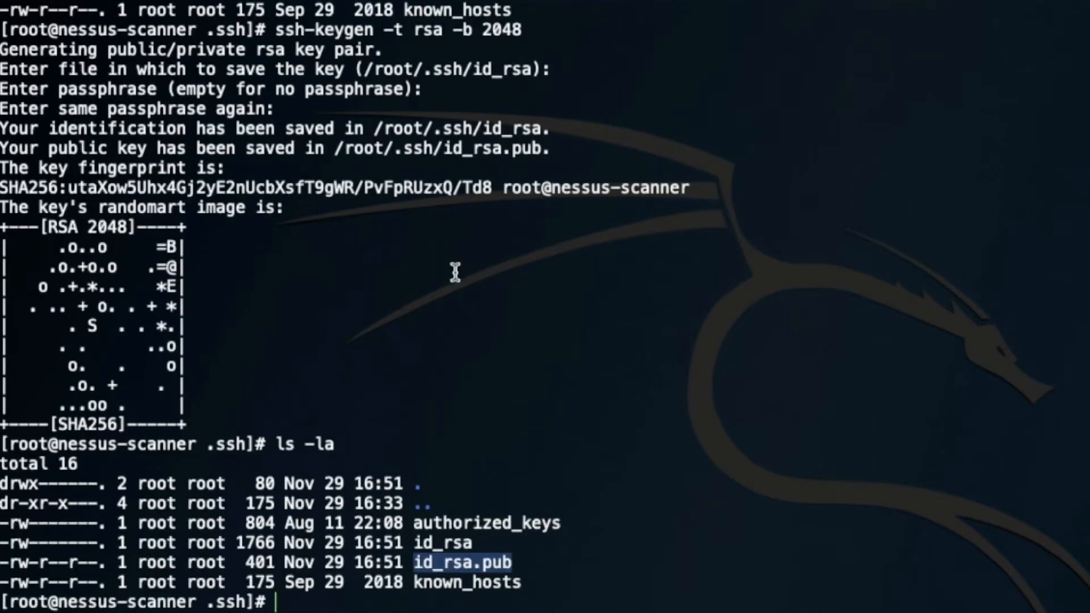
{"action": "type", "text": "ssh-copy-id -"}
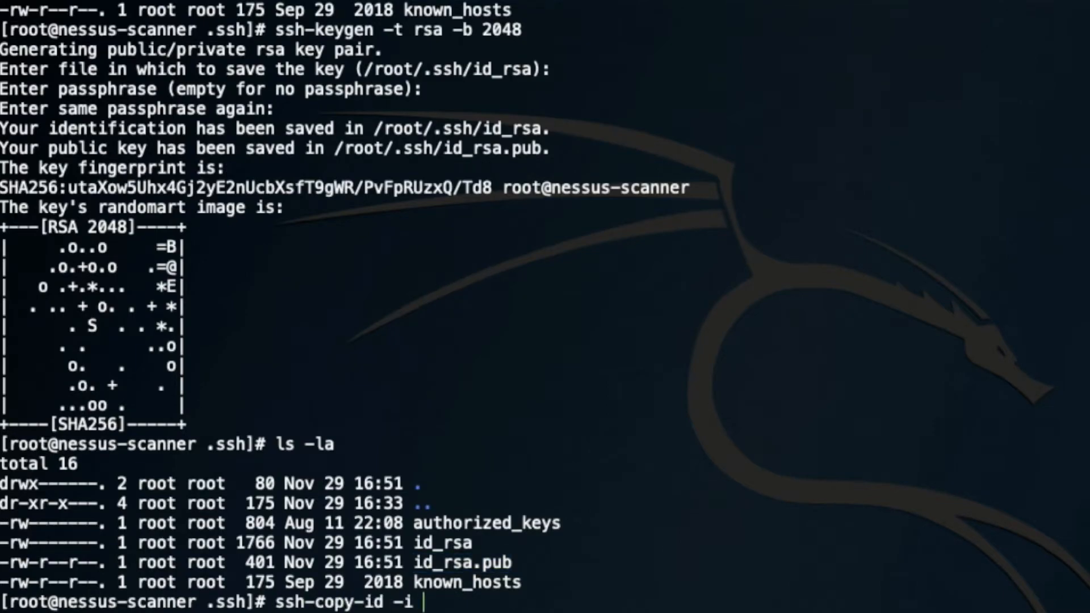
{"action": "type", "text": "id_rsa.pub"}
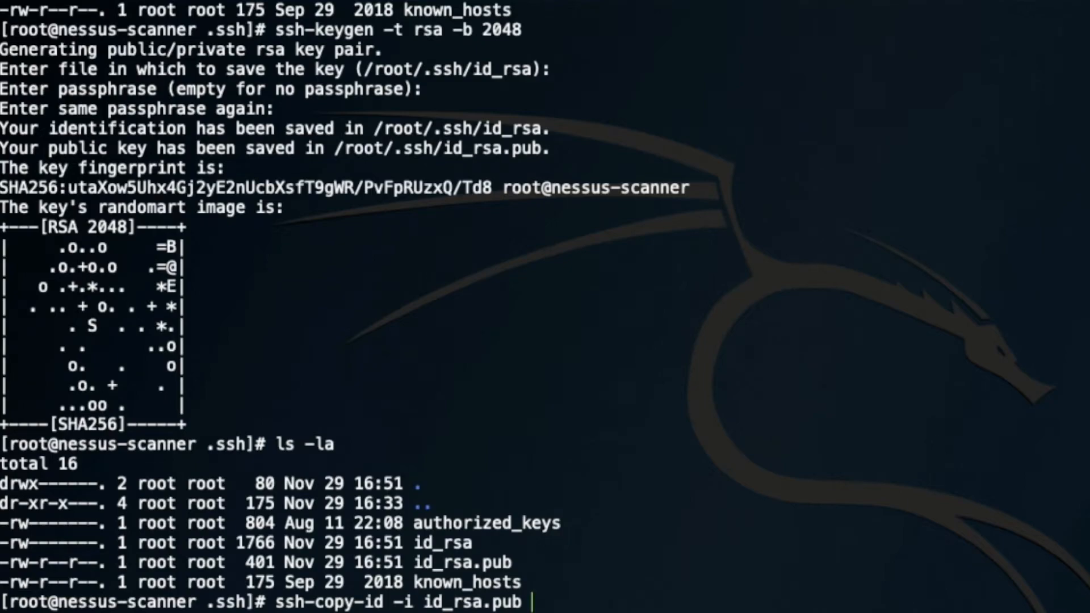
{"action": "type", "text": "root@"}
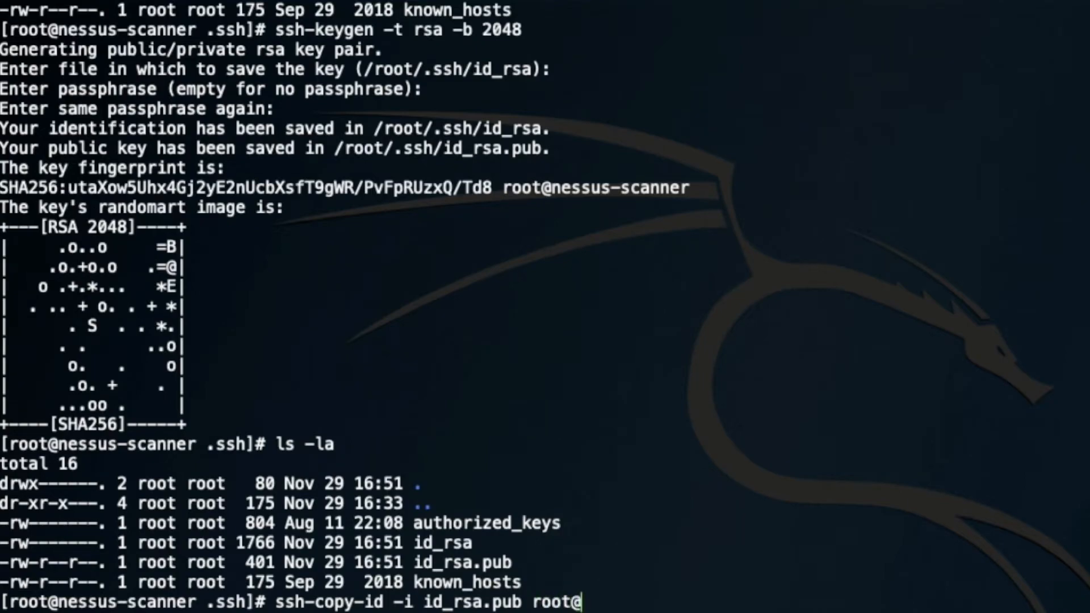
{"action": "type", "text": "192.168.1.10"}
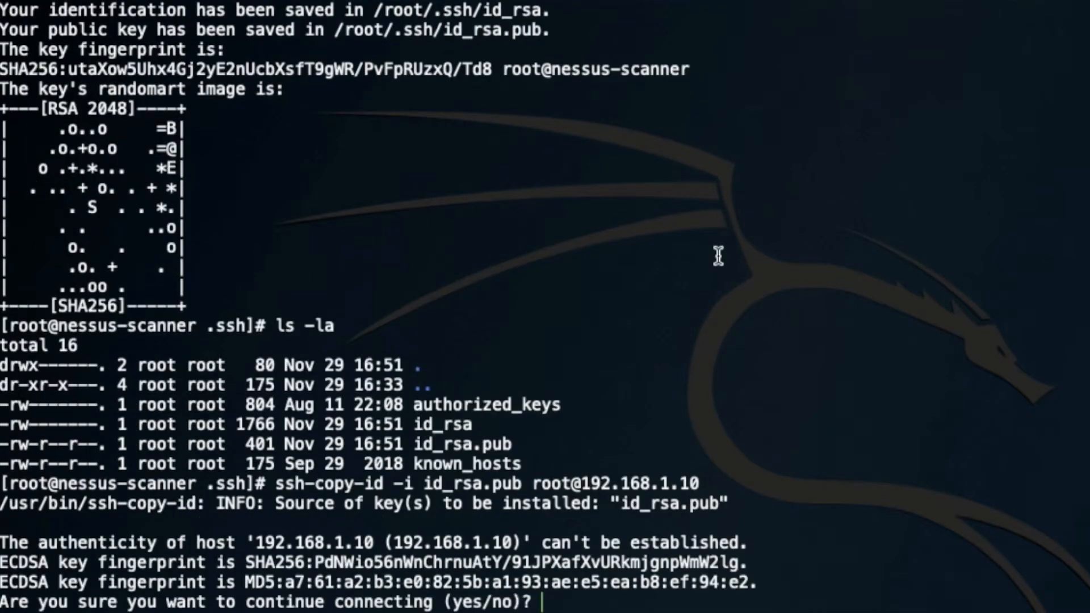
{"action": "type", "text": "yes"}
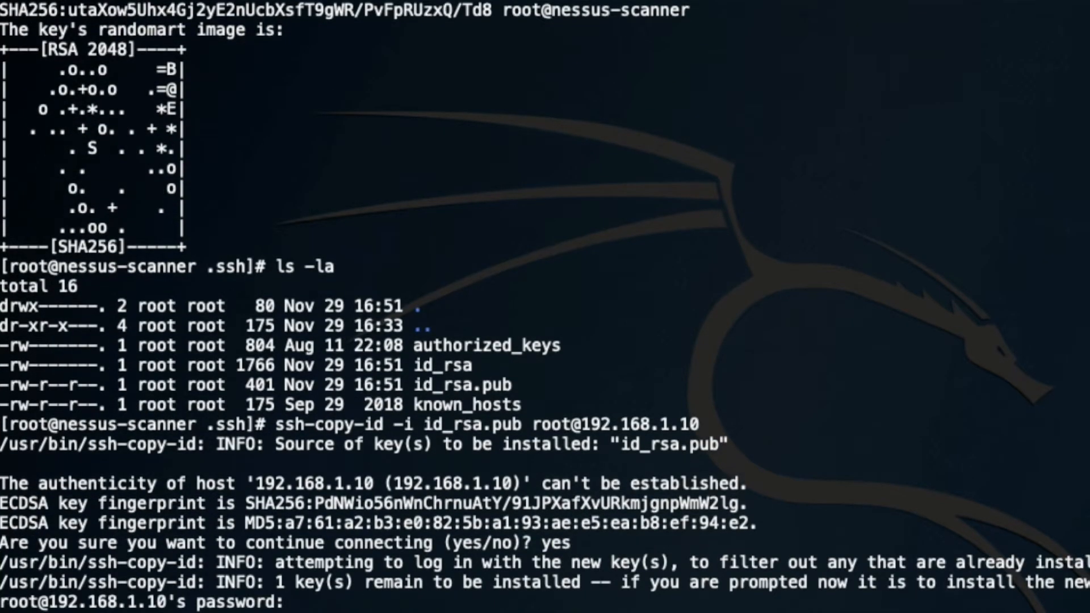
{"action": "scroll", "scroll_direction": "down", "scroll_amount": 3}
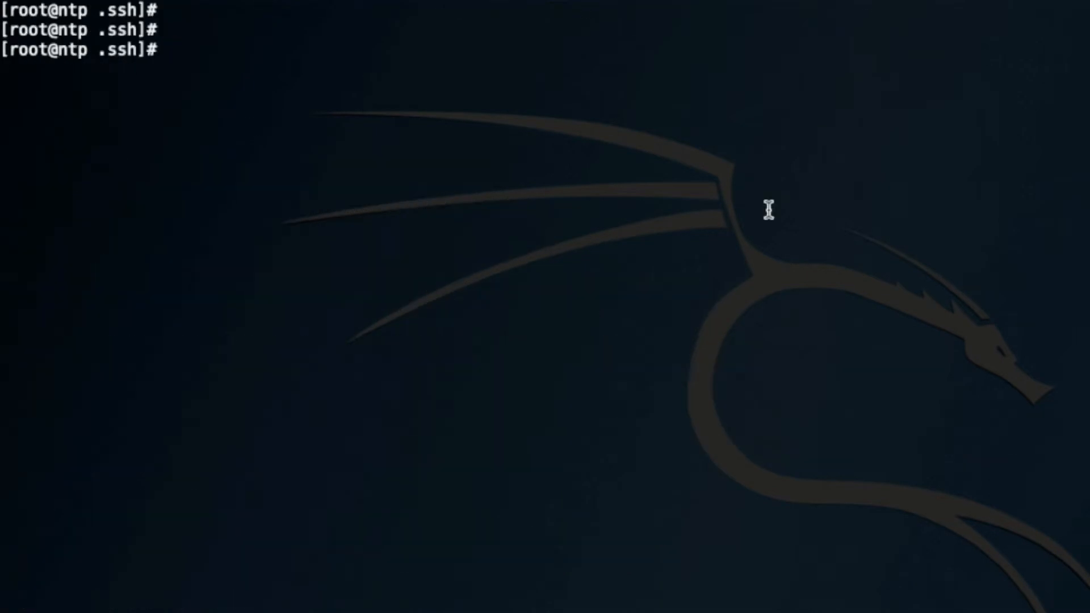
Step: Cat authorized_keys on the target and highlight the nessus-scanner key entry
{"action": "type", "text": "cat authorized_keys"}
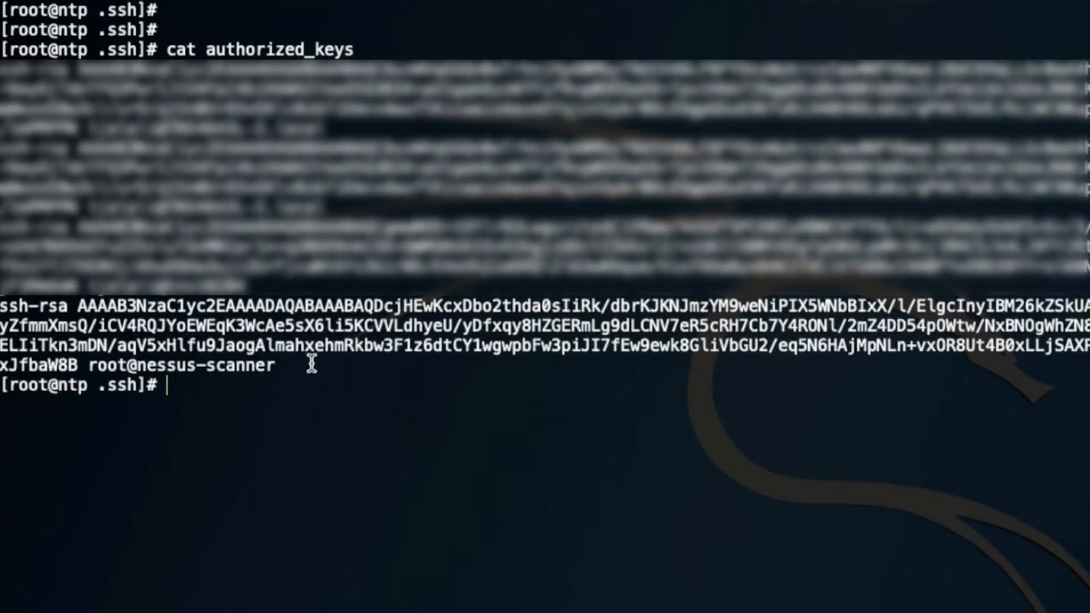
{"action": "left_click_drag", "start_coordinate": [89, 365], "coordinate": [275, 365]}
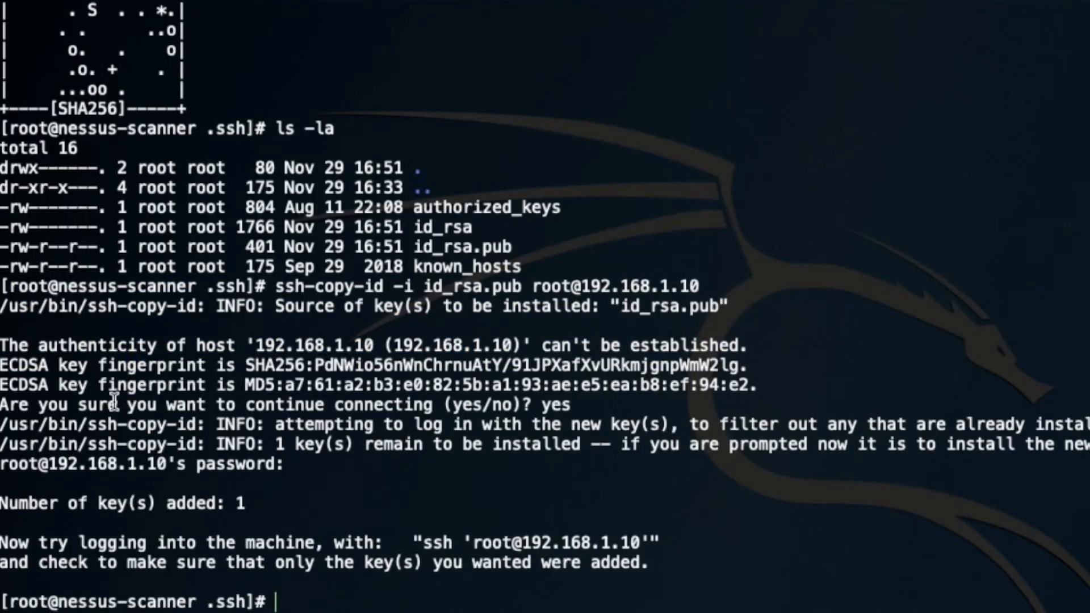
{"action": "double_click", "coordinate": [129, 601]}
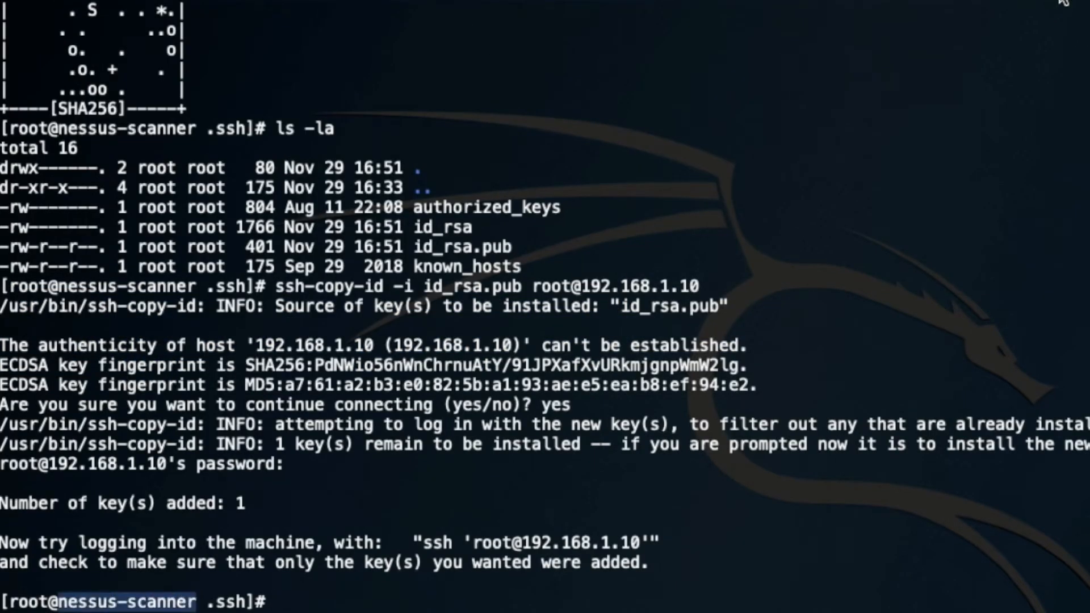
{"action": "type", "text": "cat authorized_keys"}
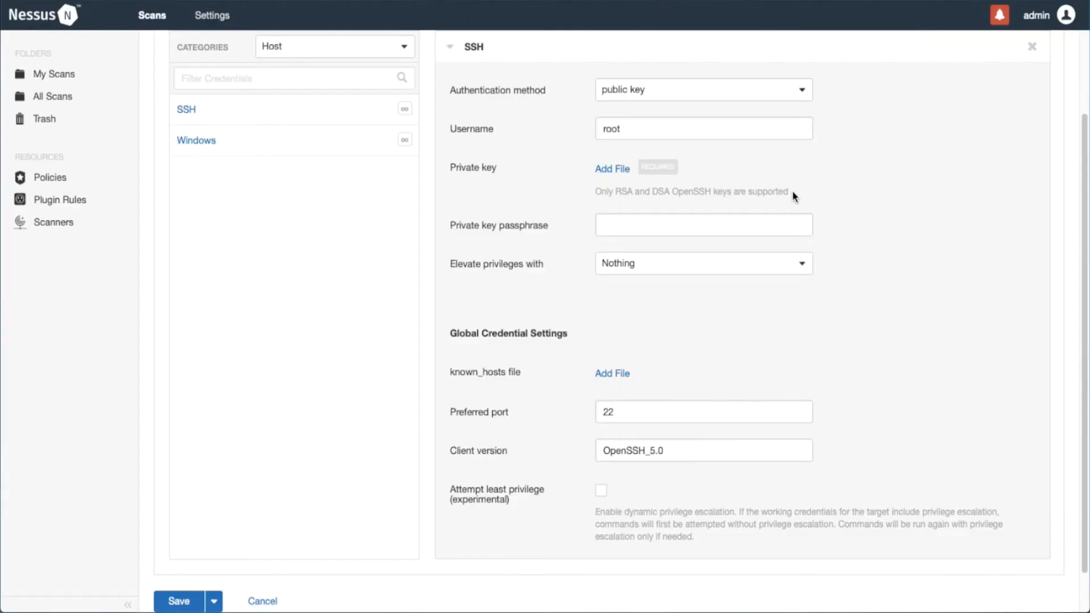
Step: Attach id_rsa as the SSH private key file for the root credential
{"action": "left_click", "coordinate": [612, 169]}
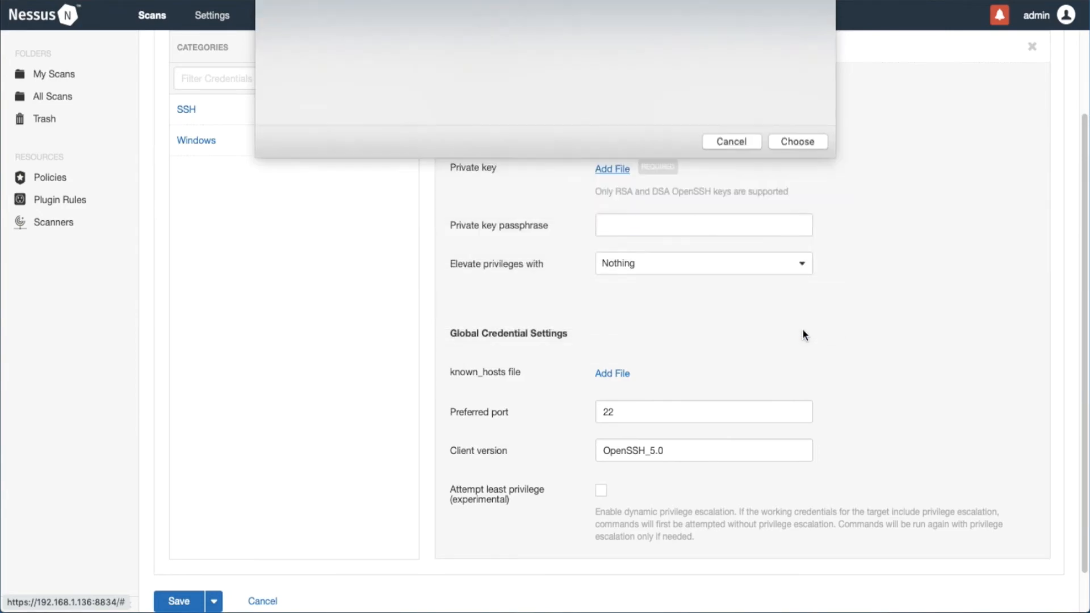
{"action": "left_click", "coordinate": [797, 142]}
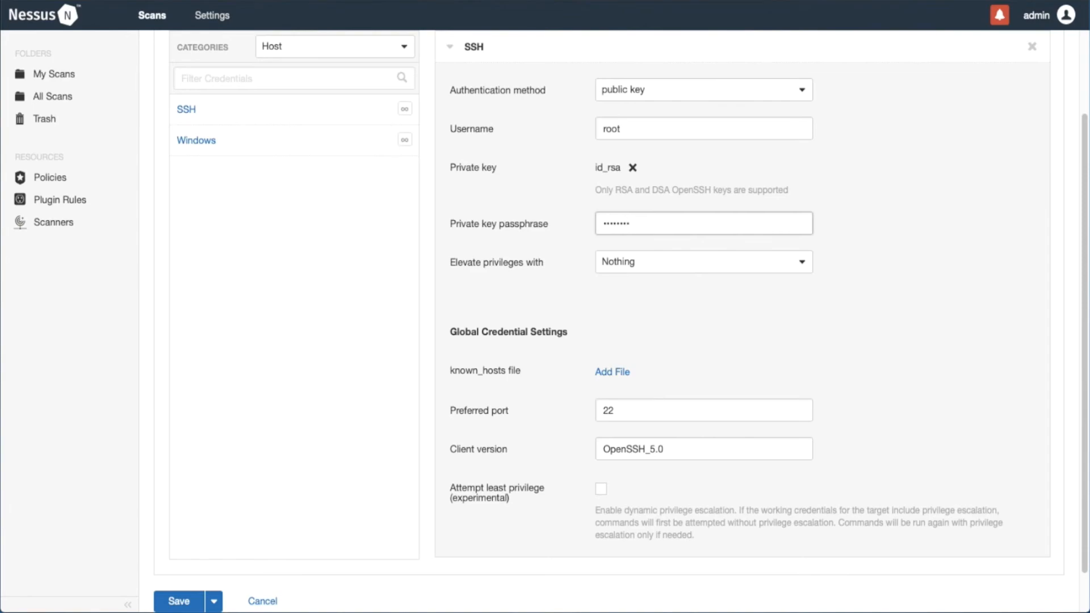
{"action": "scroll", "scroll_direction": "down", "scroll_amount": 3}
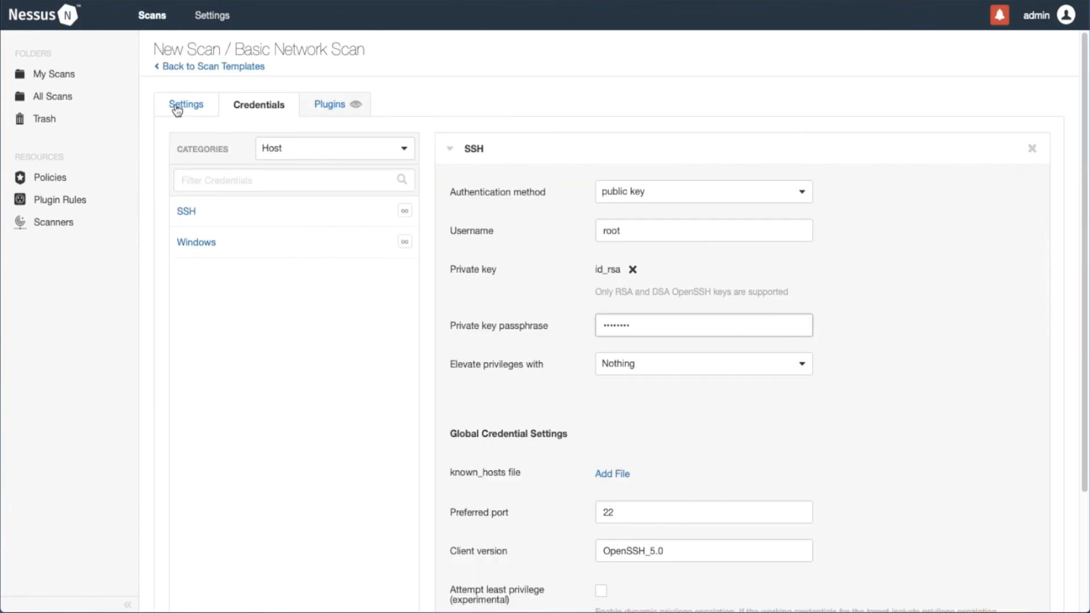
Step: Set the scan target to 192.168.1.10 and begin naming the scan 'SSH Au...'
{"action": "left_click", "coordinate": [186, 104]}
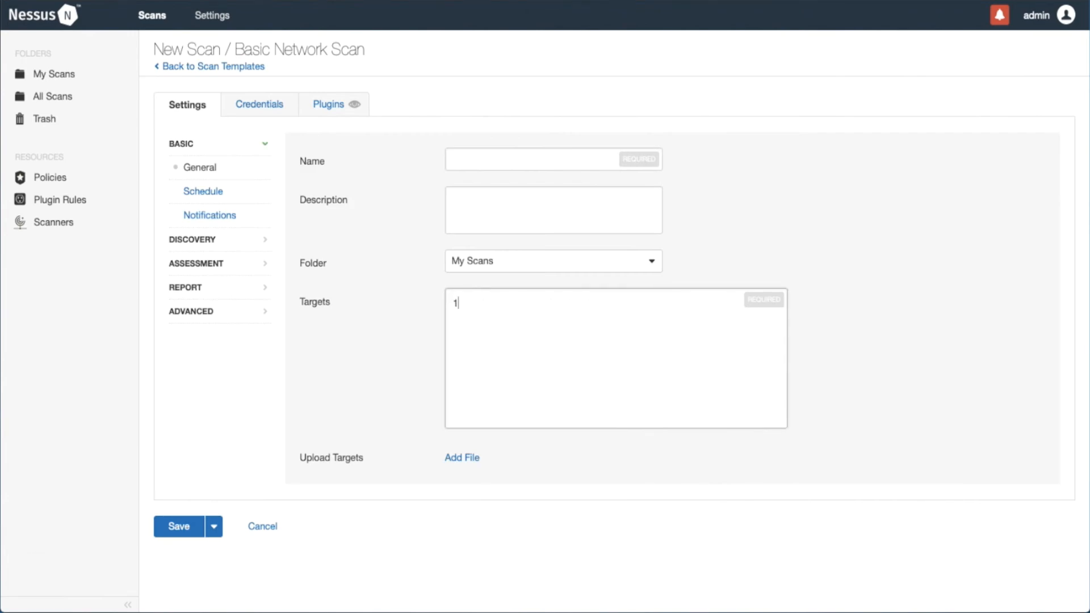
{"action": "type", "text": "92.168.1.10"}
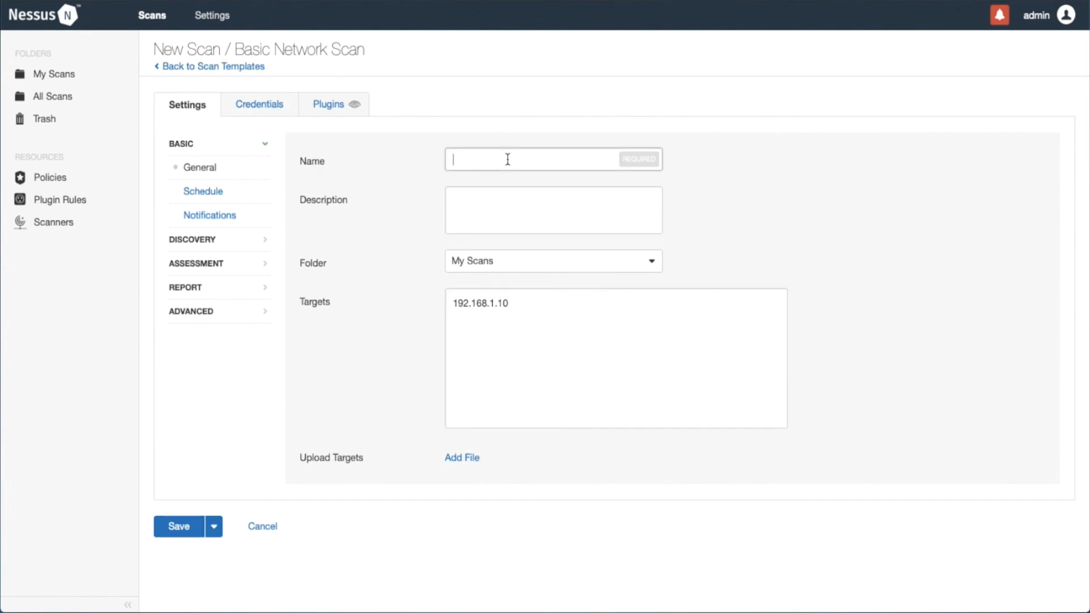
{"action": "type", "text": "SSH Au"}
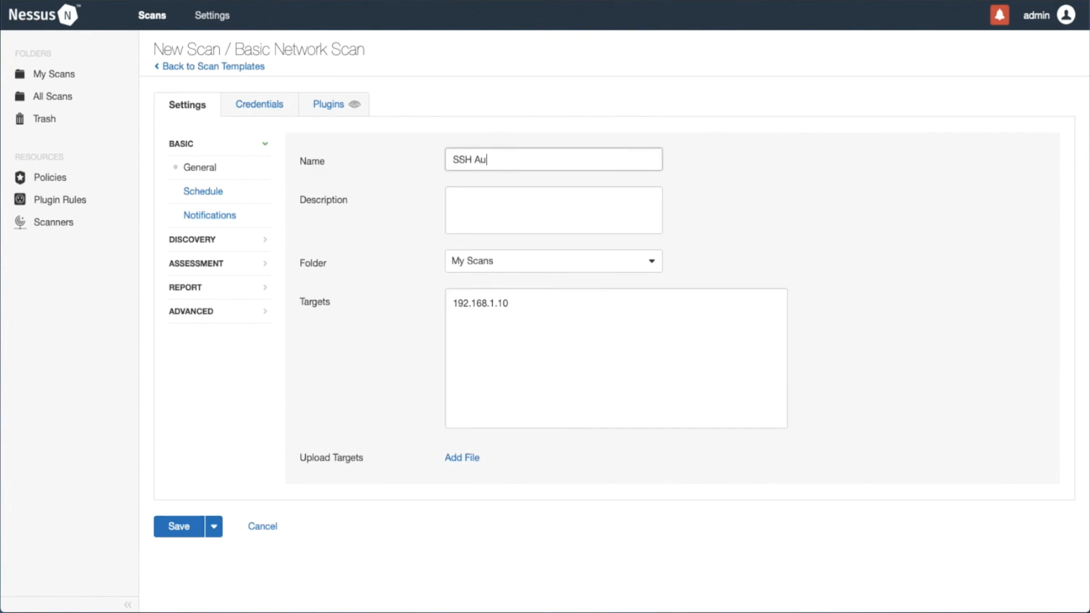